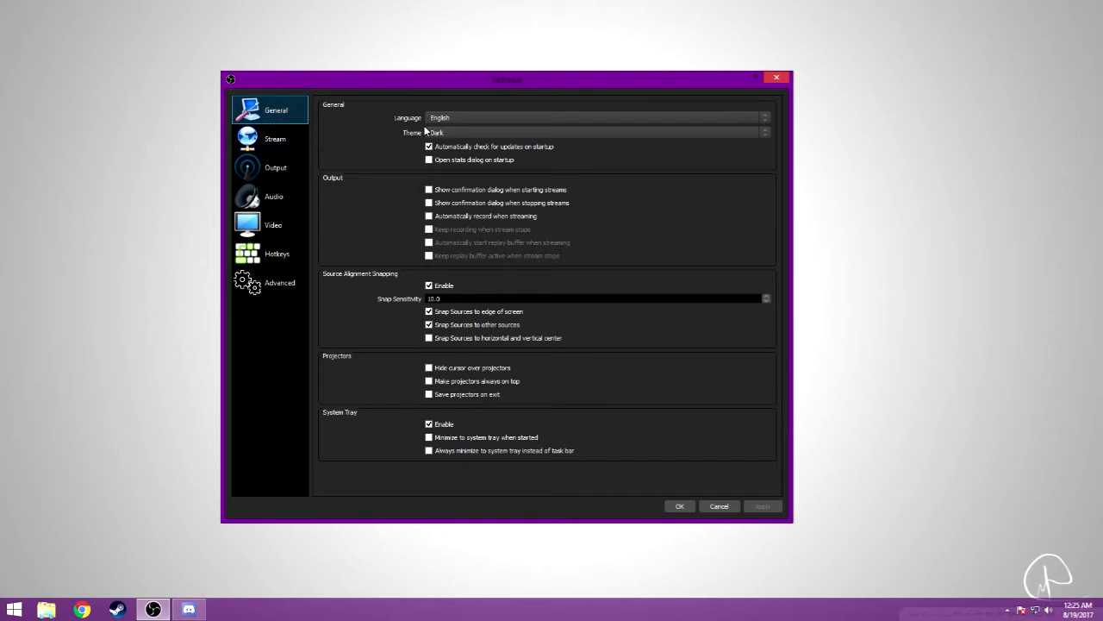
mouse_move(444, 135)
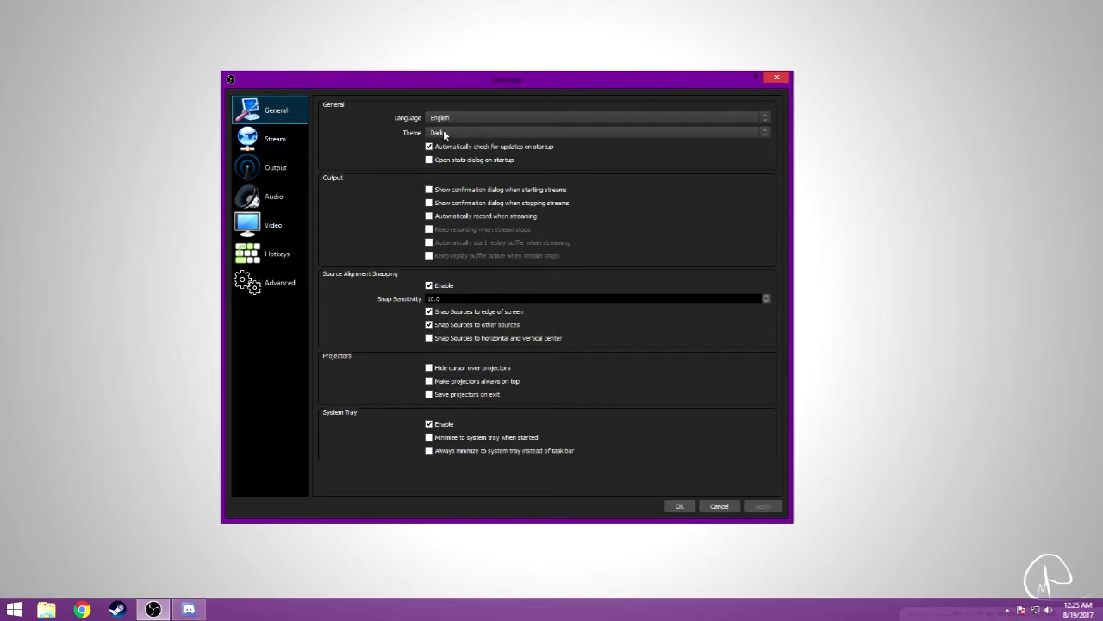
- Keep the Dark theme, then view the Stream and Output settings
click(594, 133)
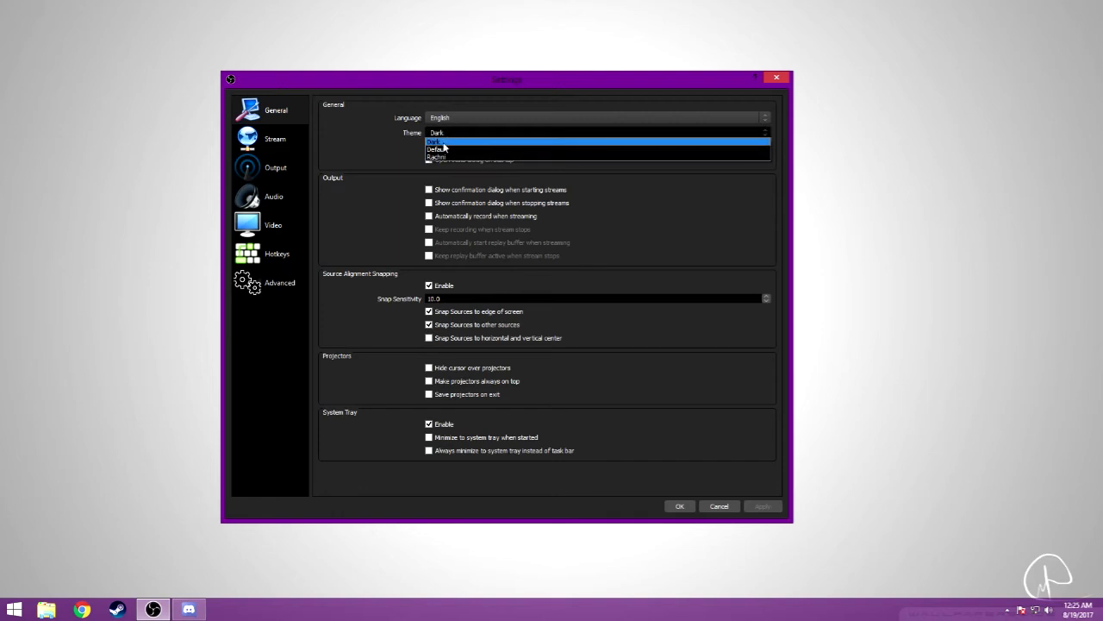
click(436, 142)
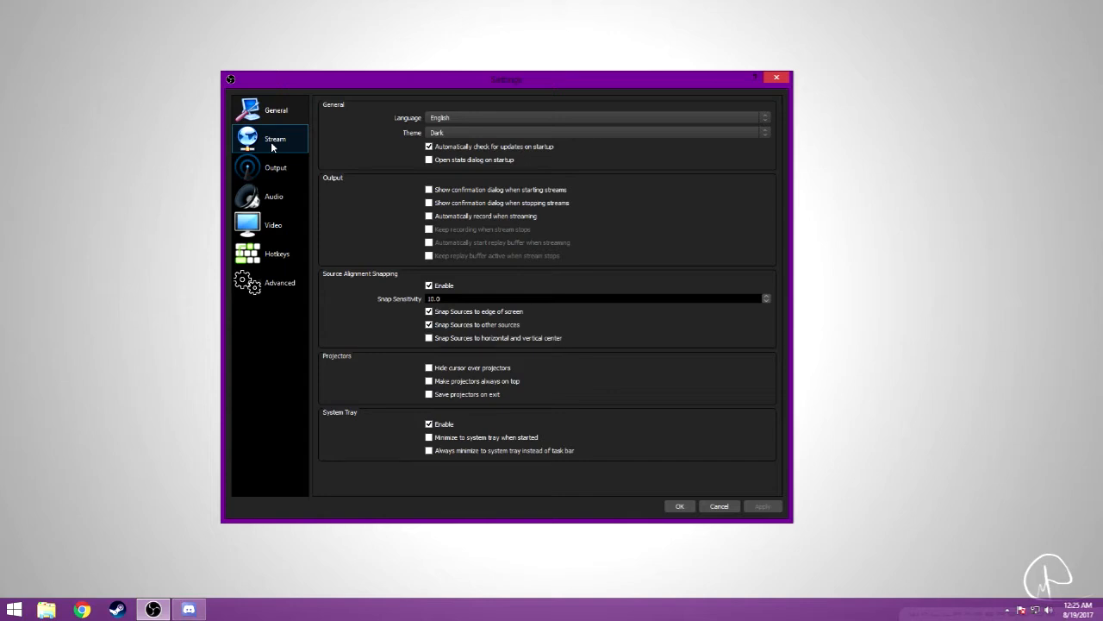
click(275, 138)
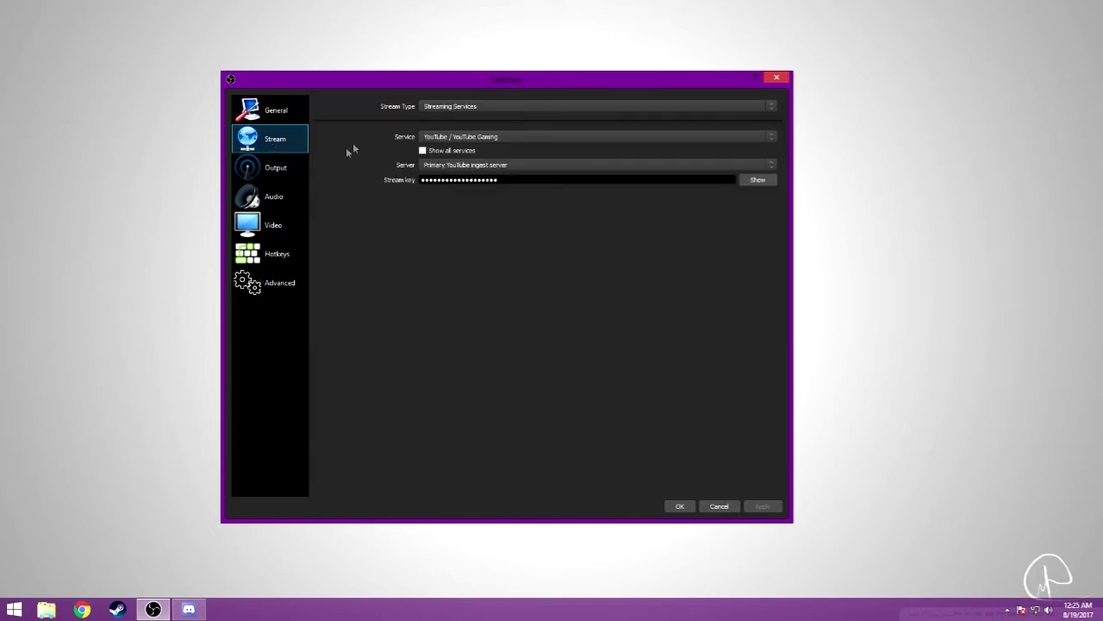
click(276, 168)
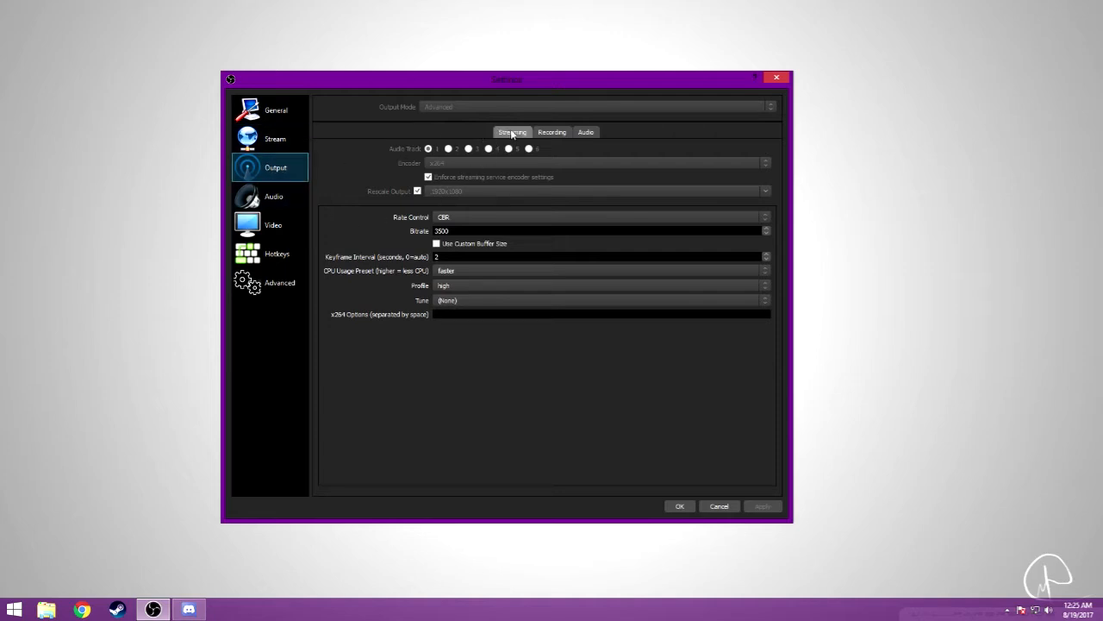
mouse_move(451, 127)
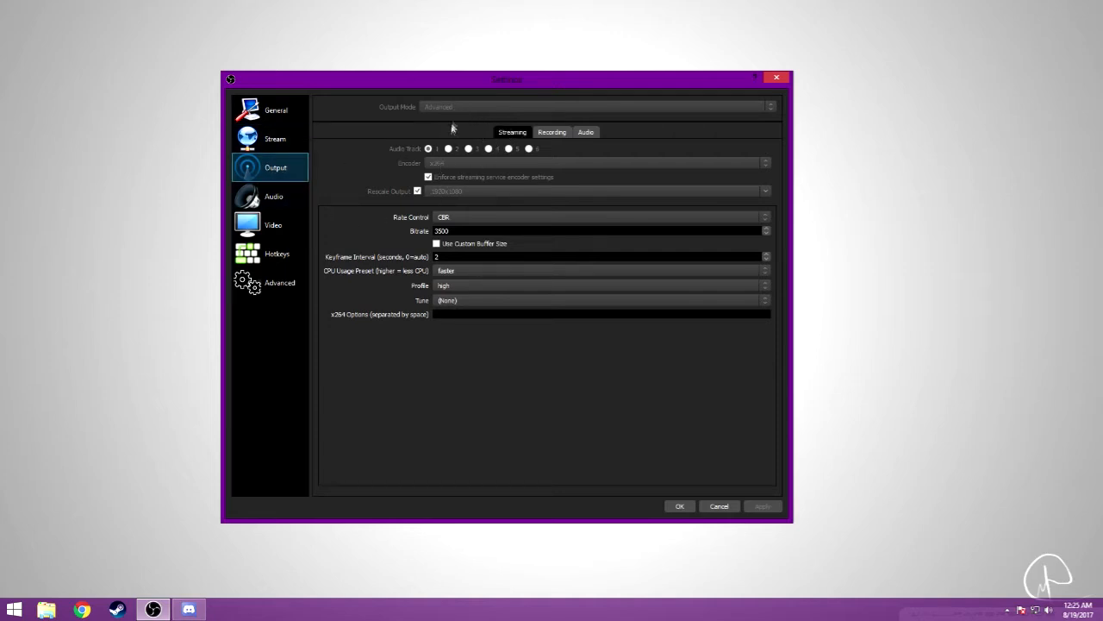
mouse_move(472, 190)
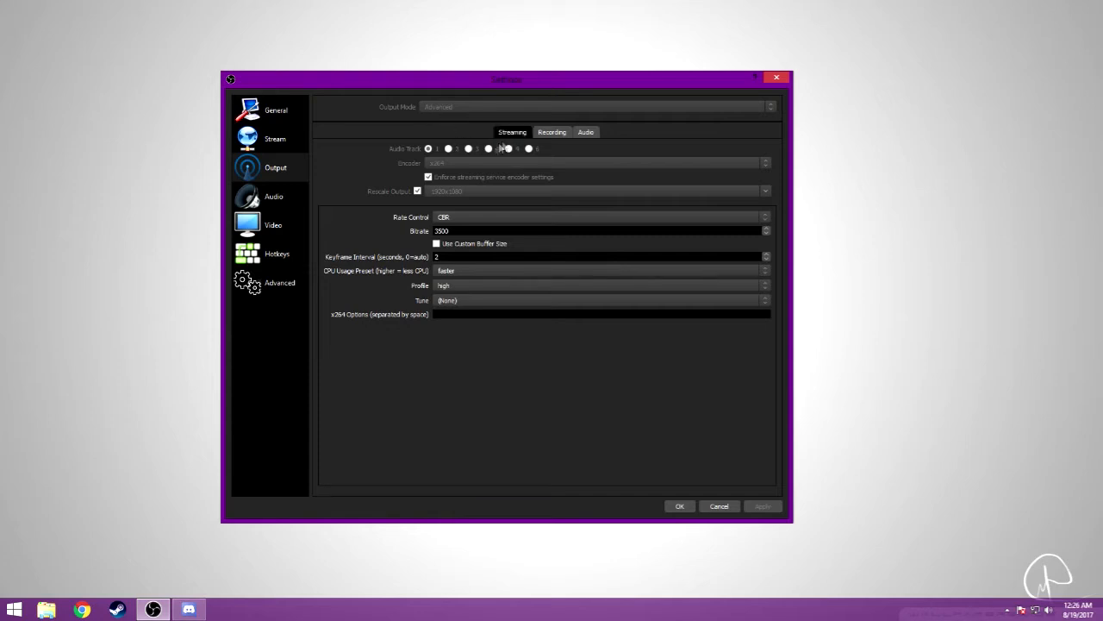
mouse_move(455, 156)
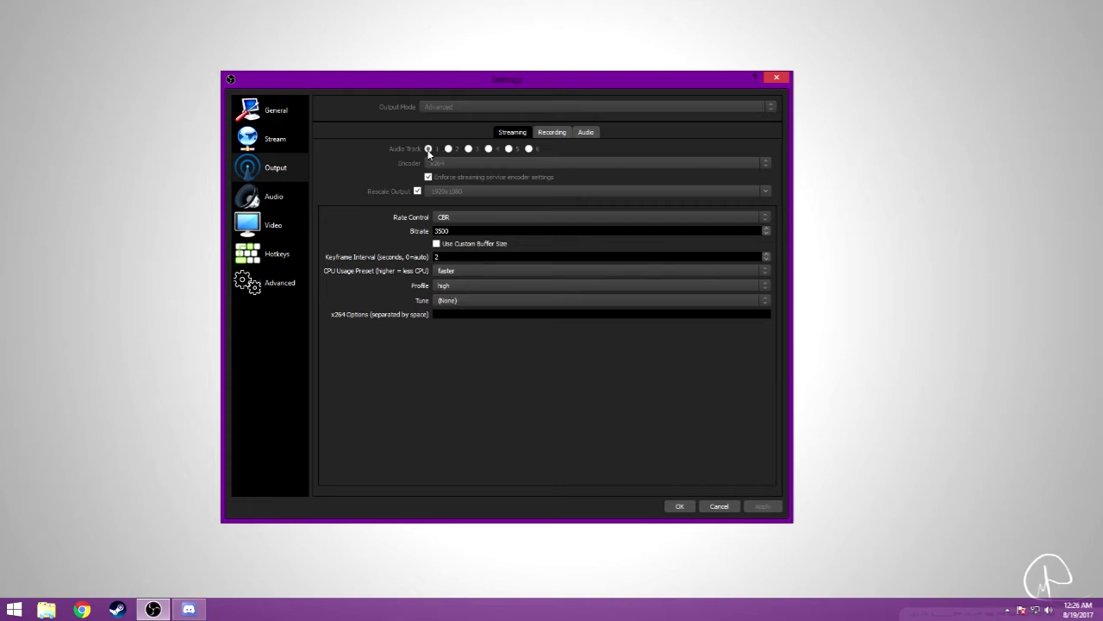
mouse_move(369, 193)
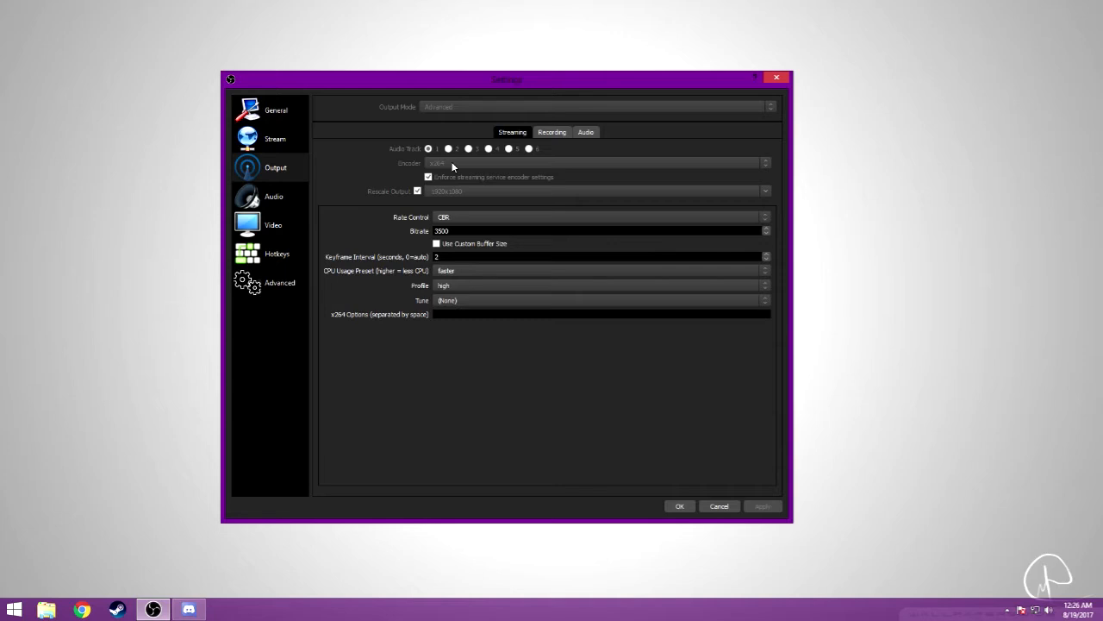
mouse_move(429, 192)
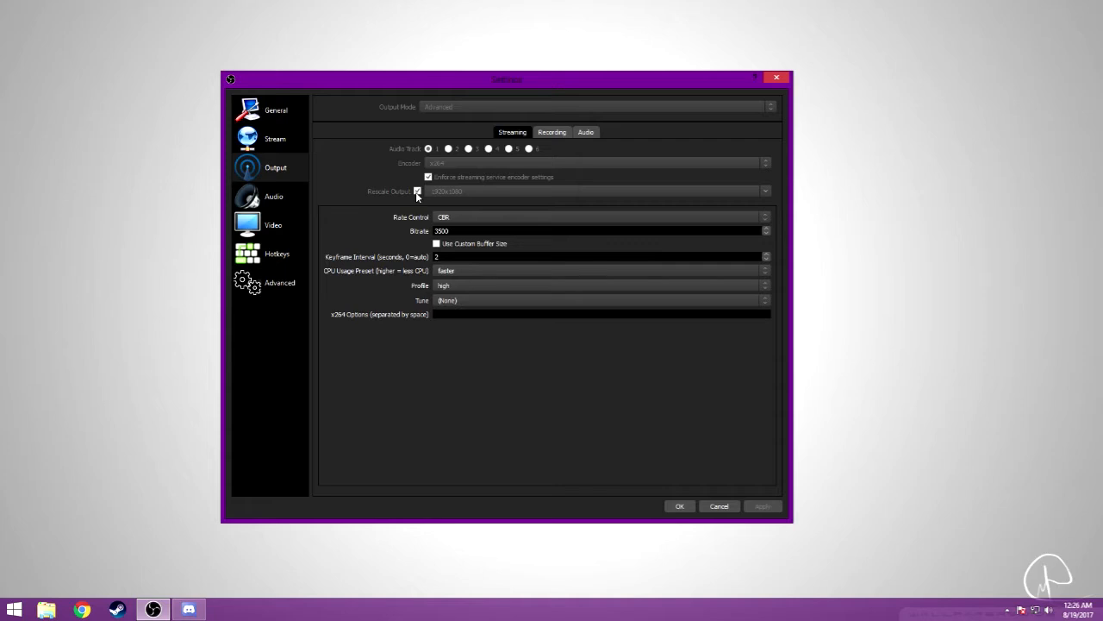
mouse_move(449, 220)
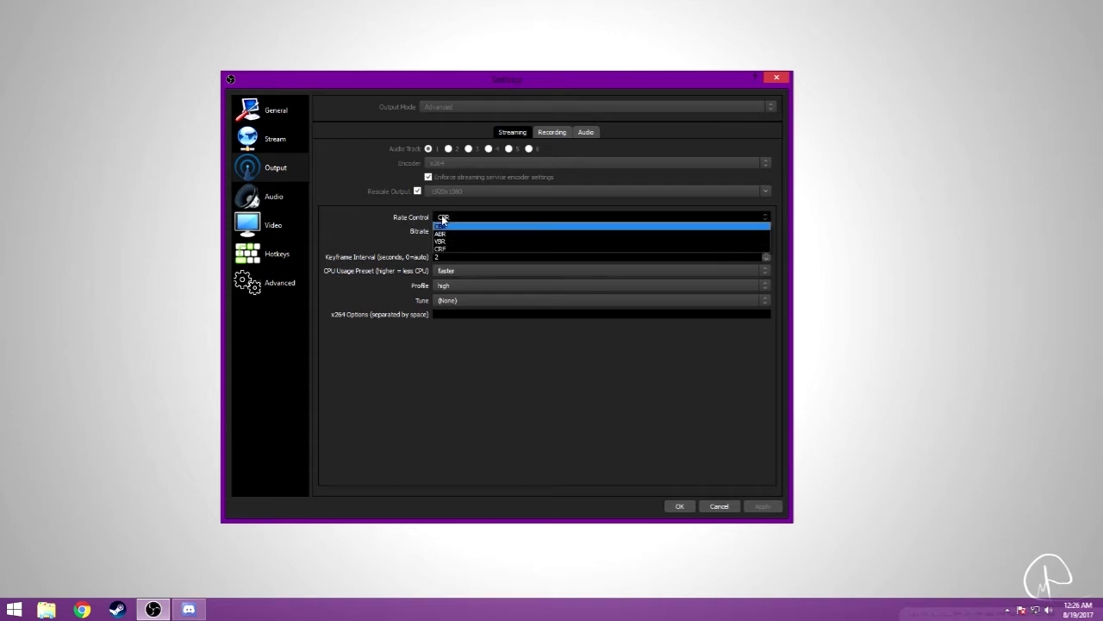
mouse_move(439, 250)
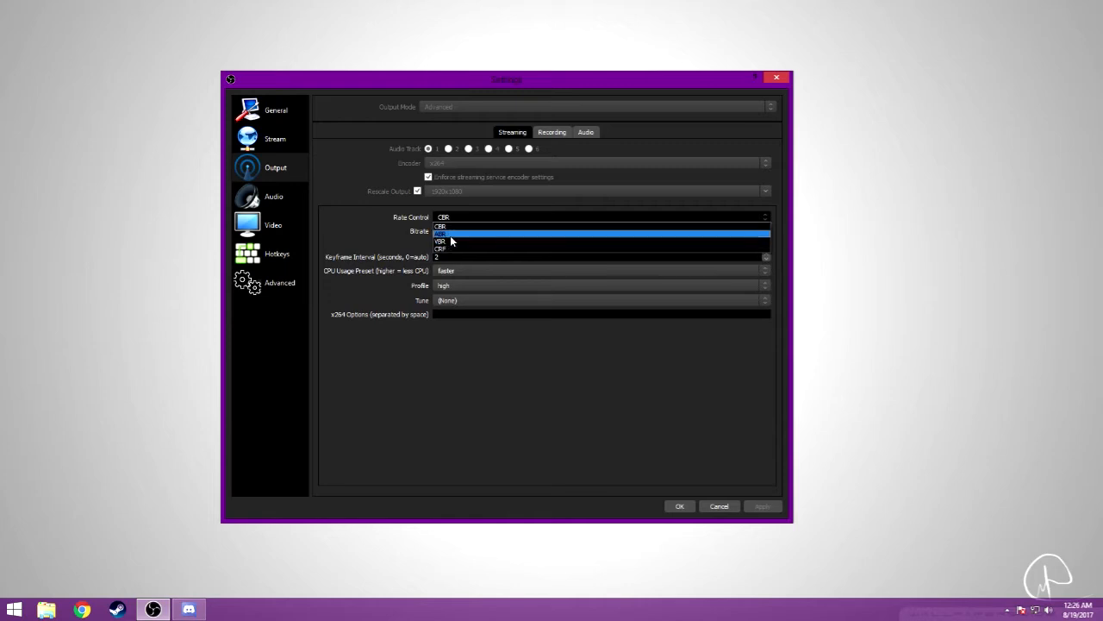
click(443, 227)
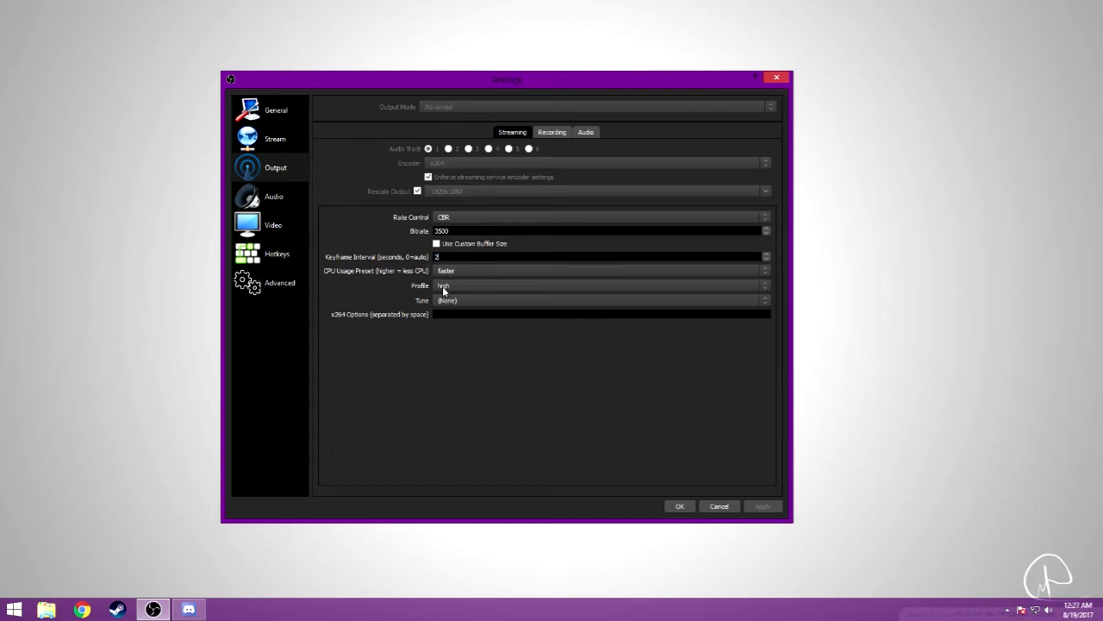
mouse_move(457, 275)
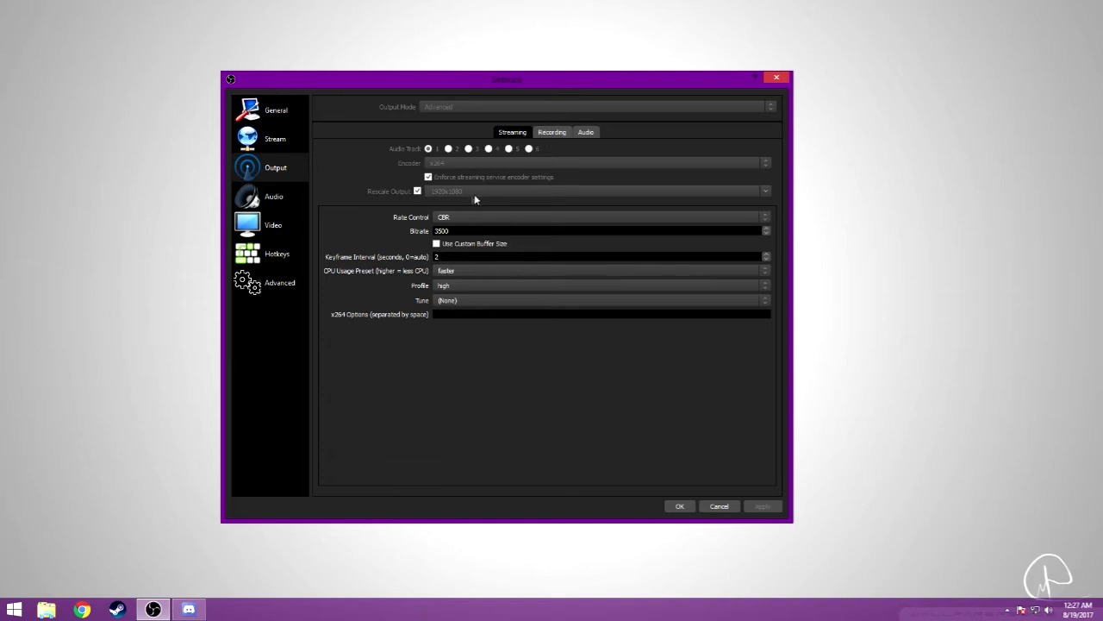
mouse_move(328, 256)
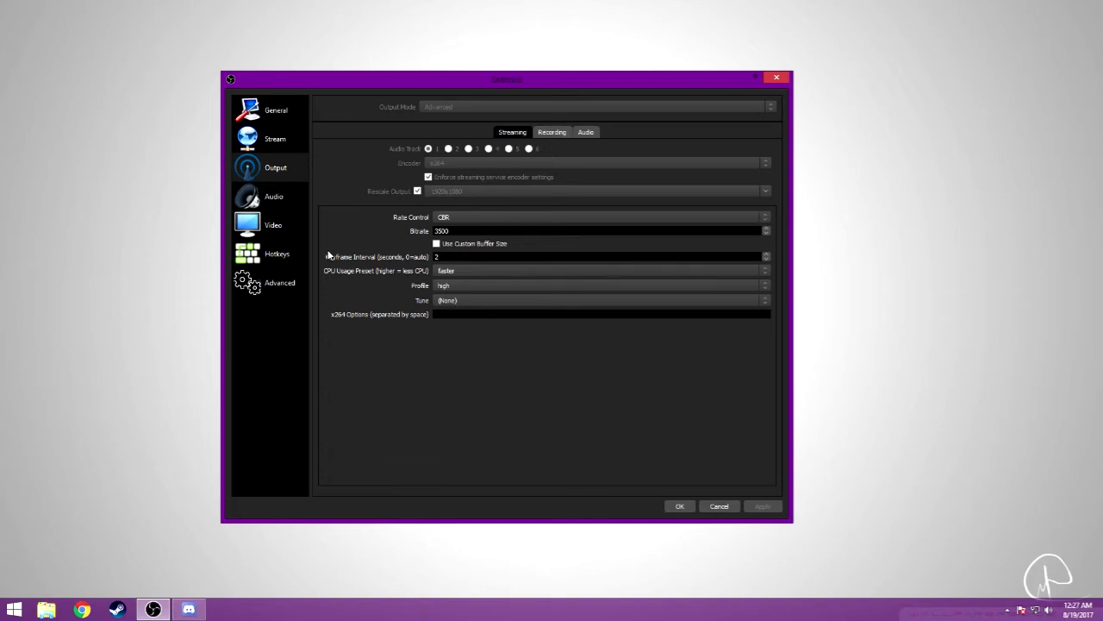
mouse_move(530, 214)
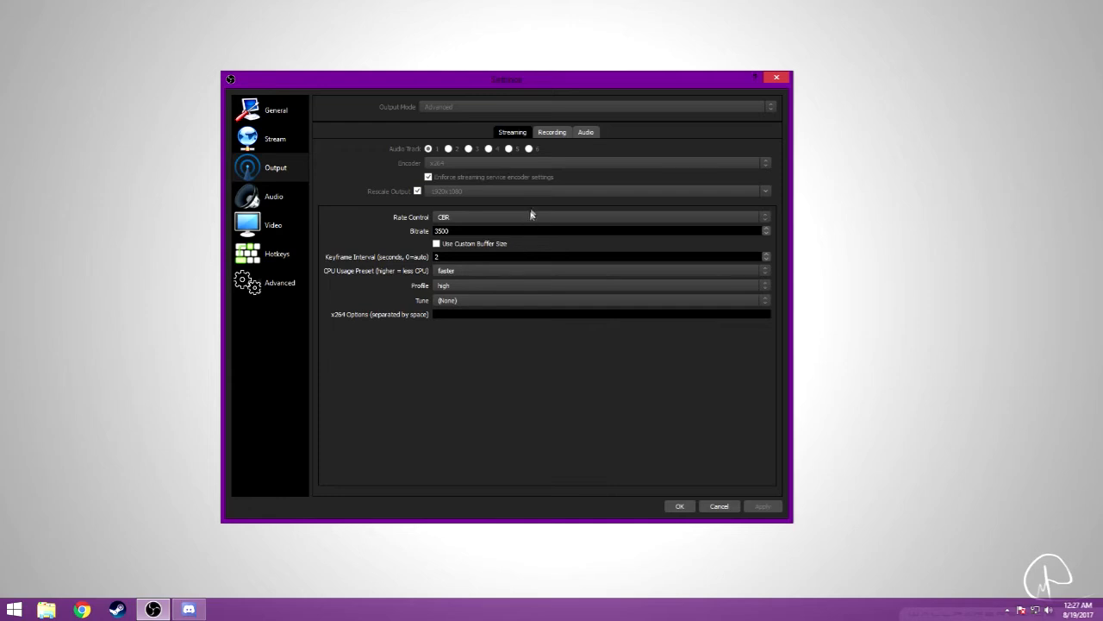
click(551, 132)
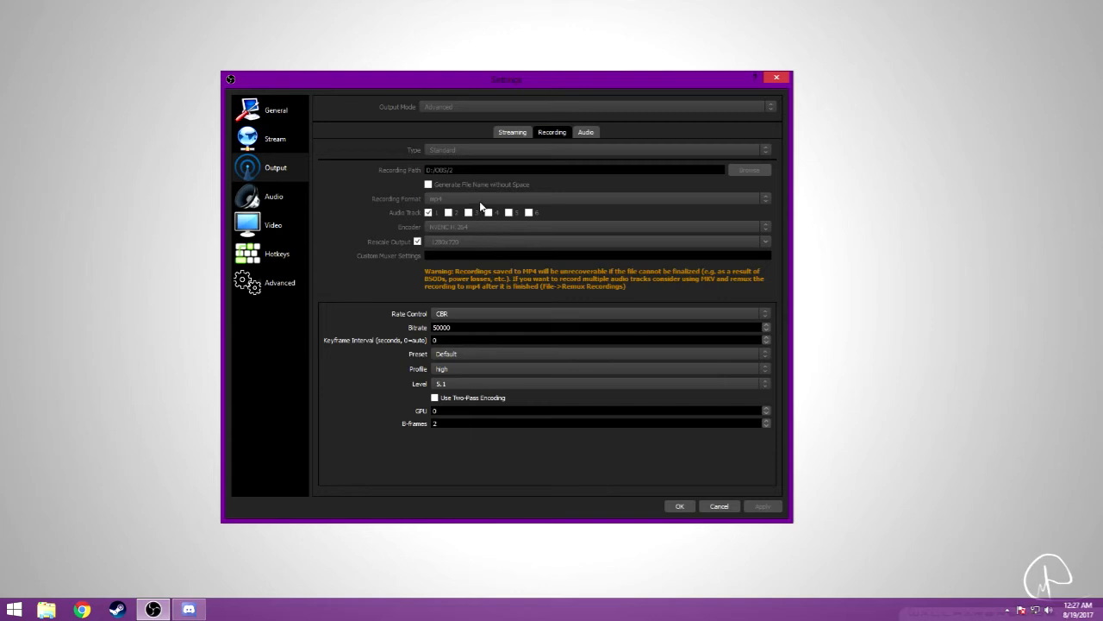
mouse_move(479, 153)
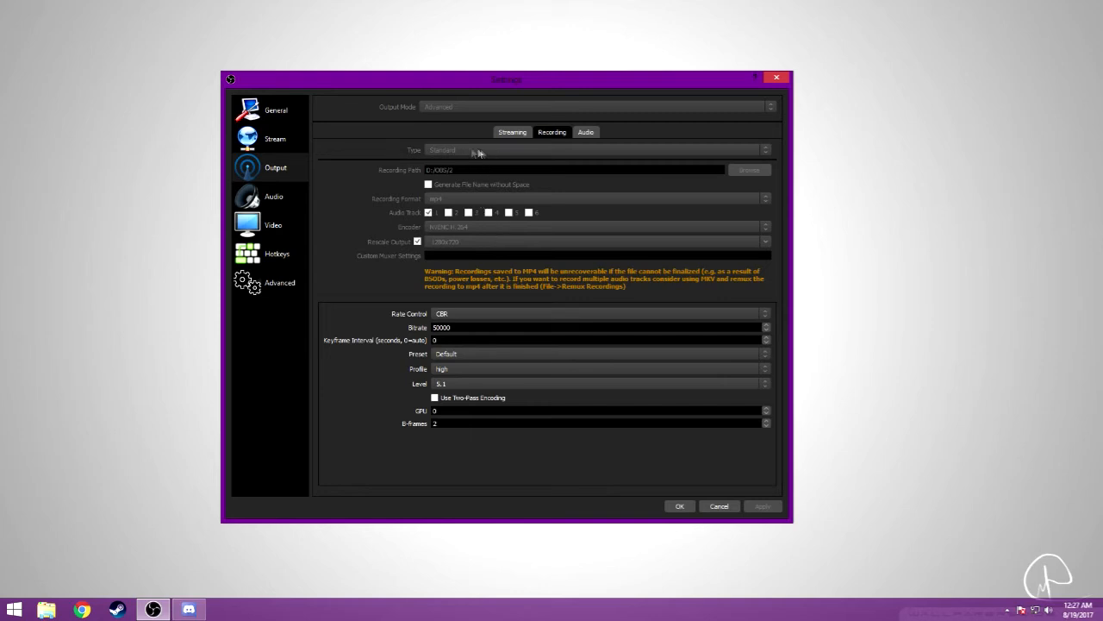
mouse_move(485, 174)
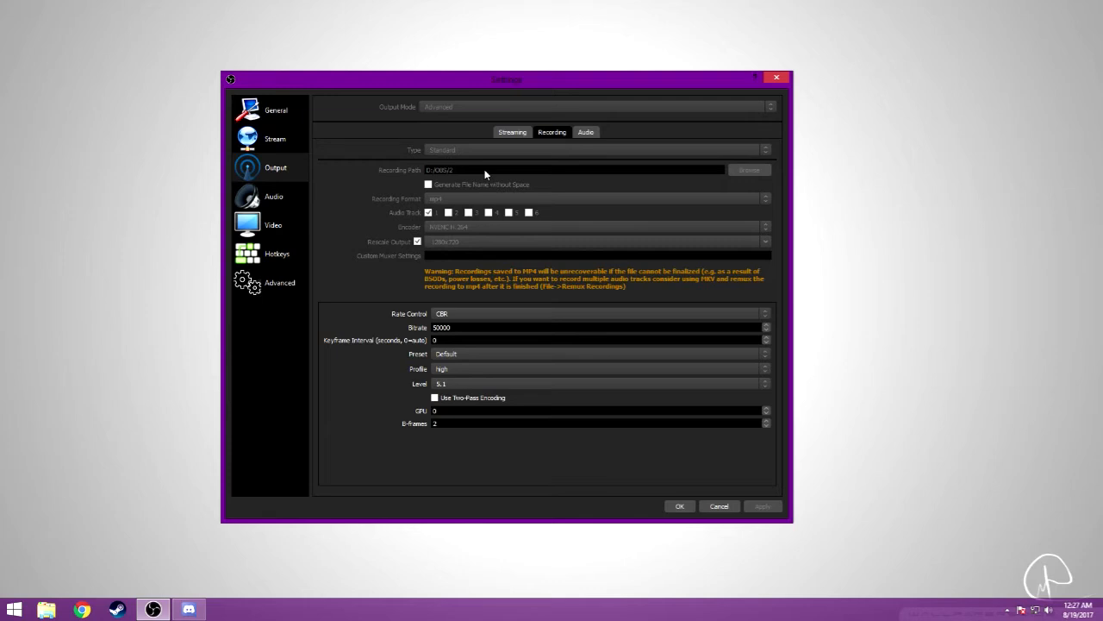
mouse_move(459, 178)
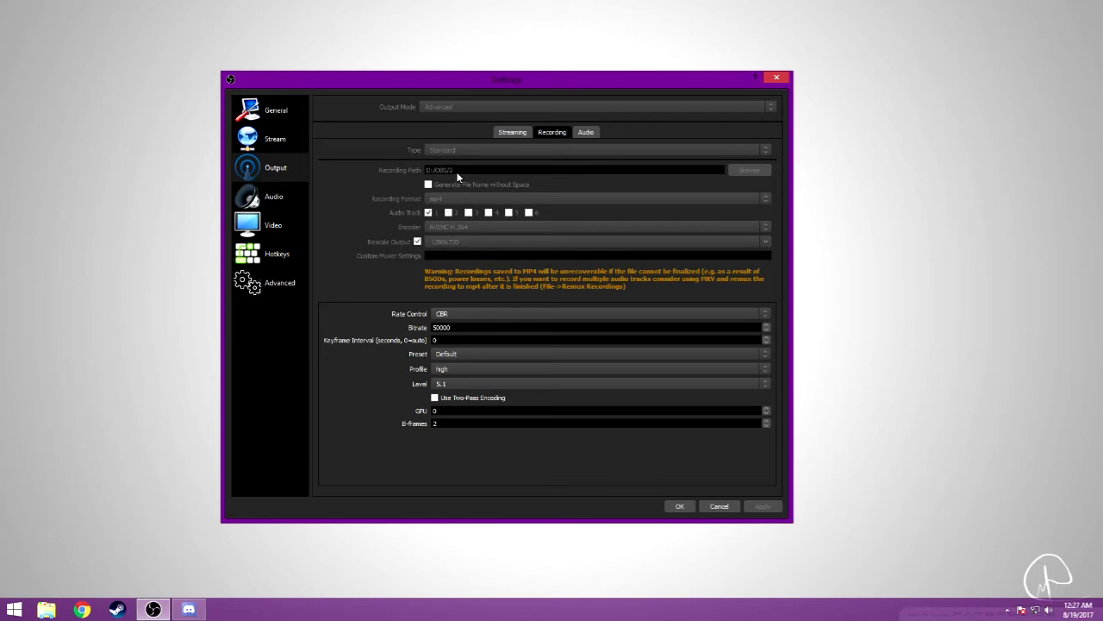
mouse_move(435, 172)
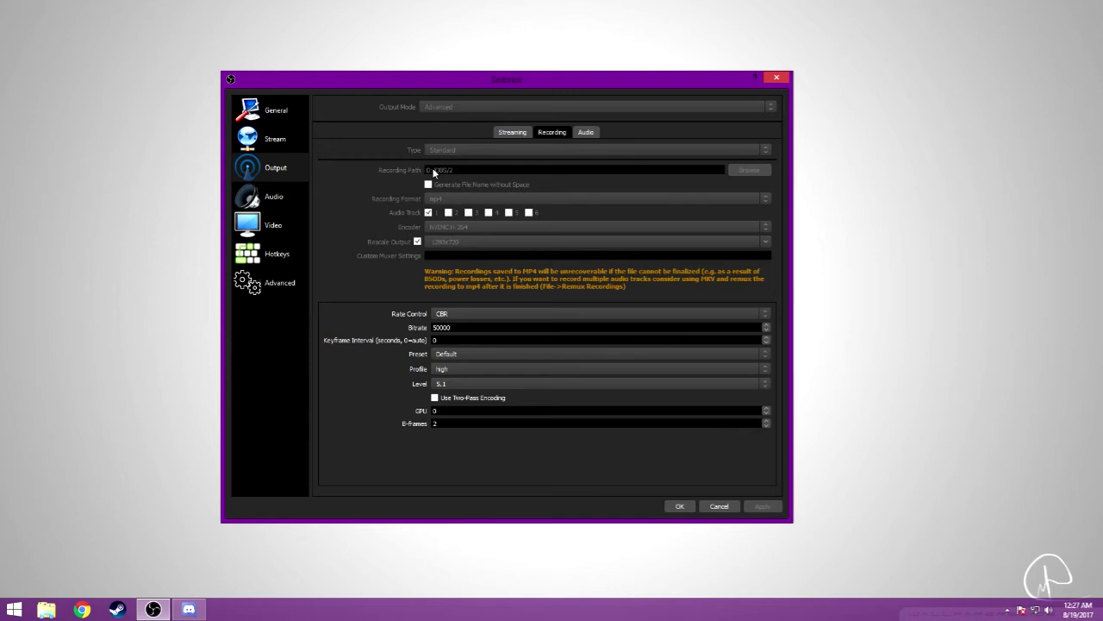
mouse_move(466, 175)
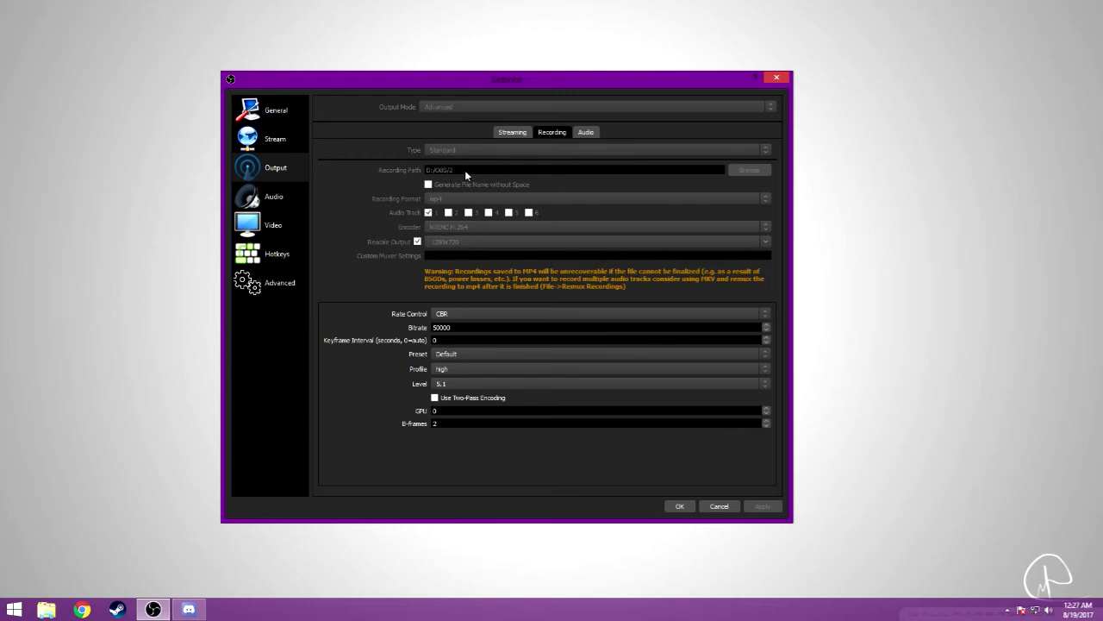
mouse_move(460, 179)
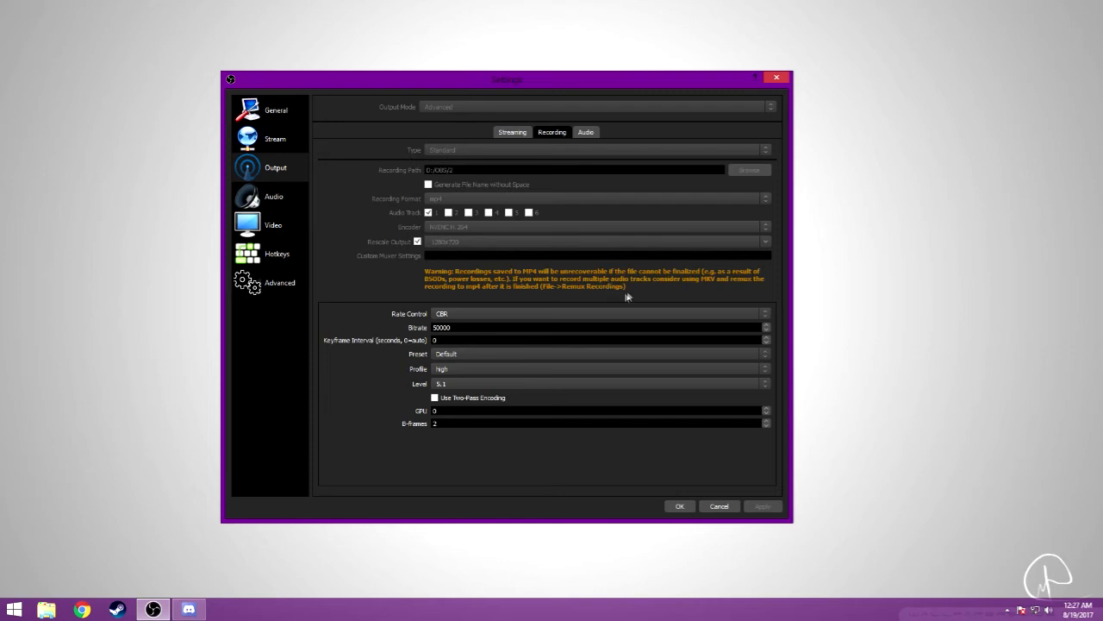
mouse_move(639, 302)
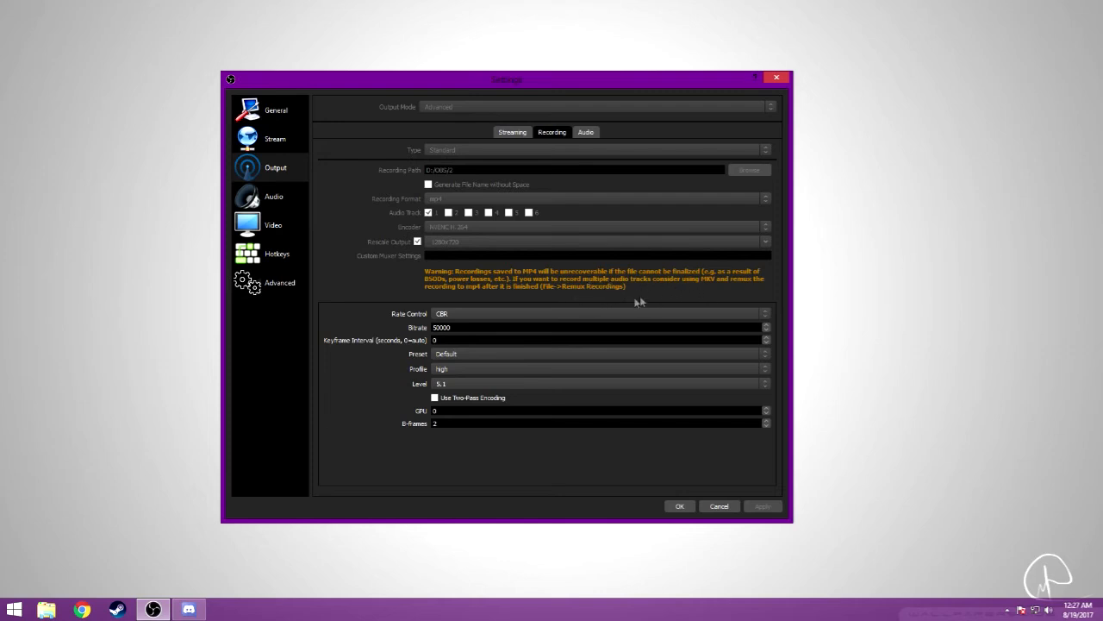
mouse_move(455, 233)
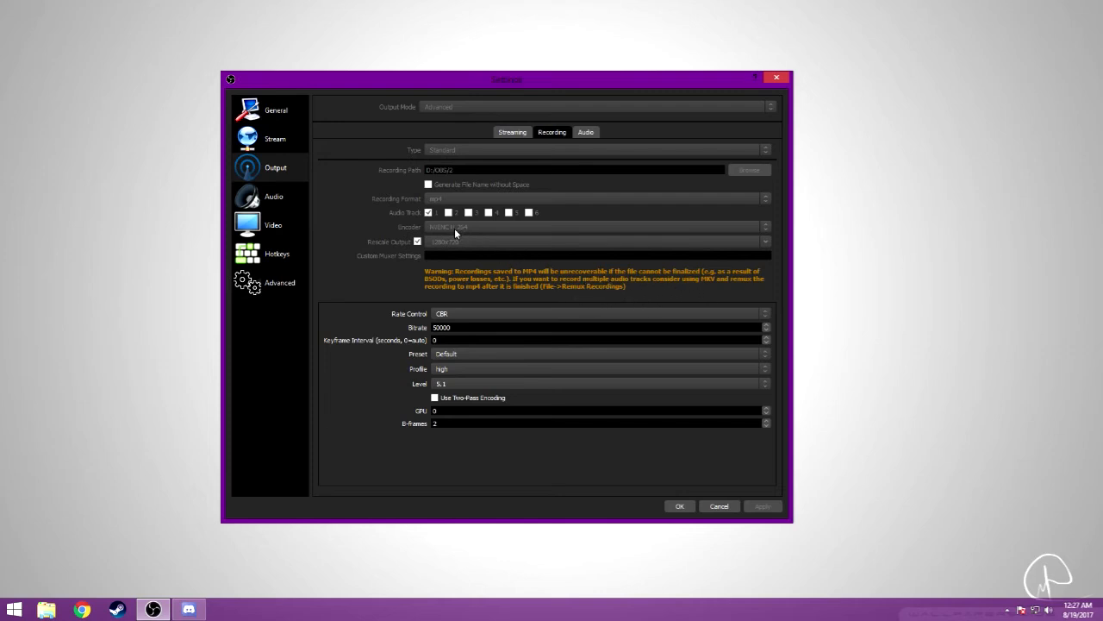
mouse_move(422, 216)
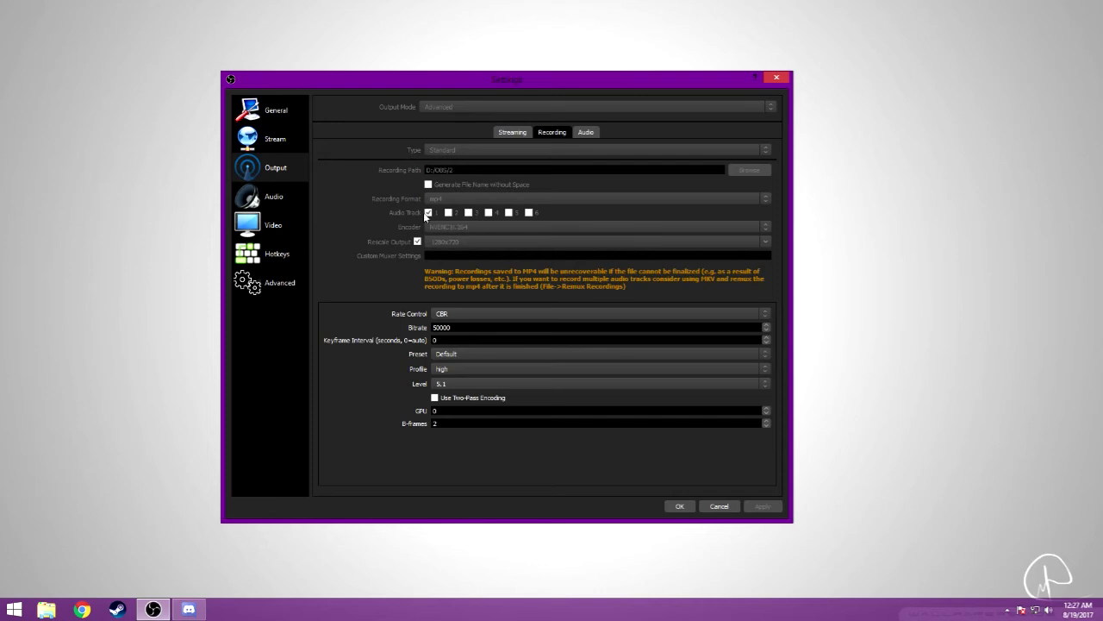
mouse_move(437, 242)
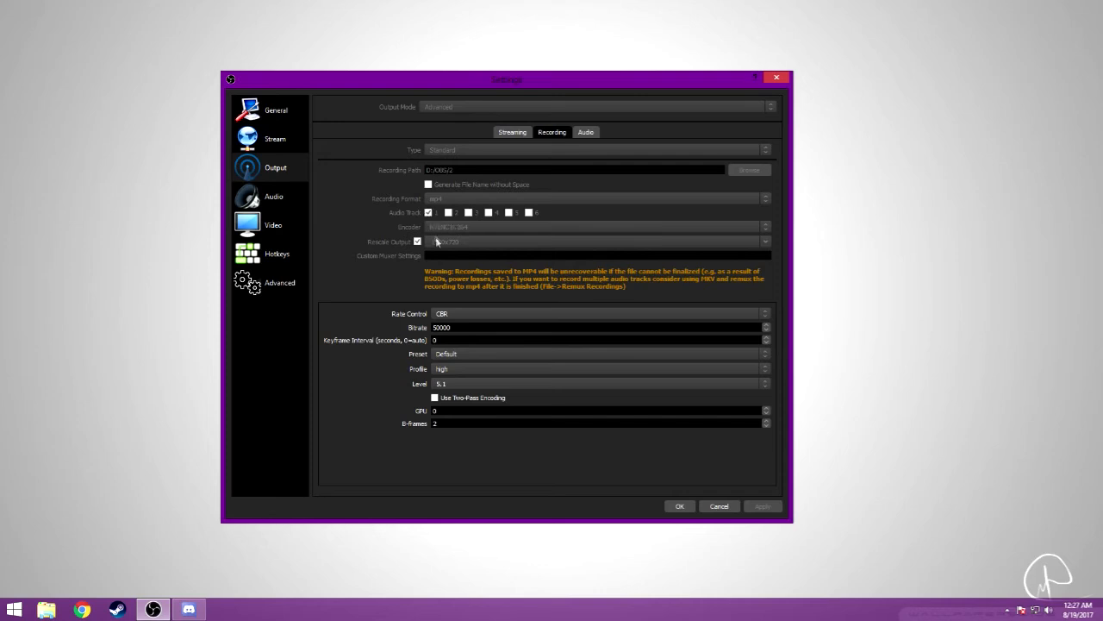
mouse_move(438, 235)
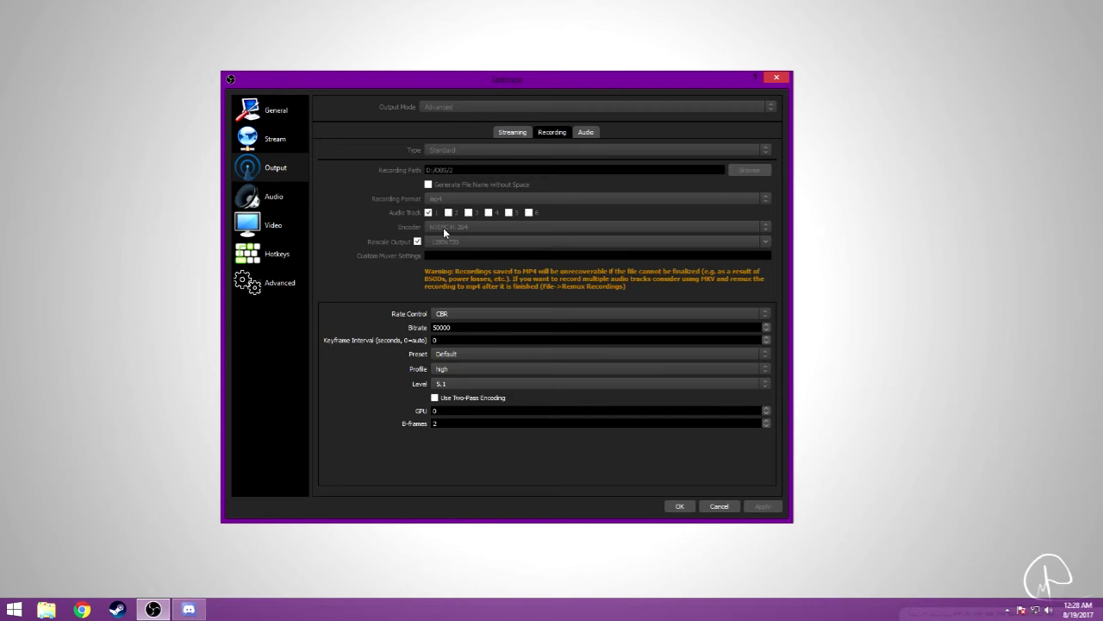
mouse_move(442, 237)
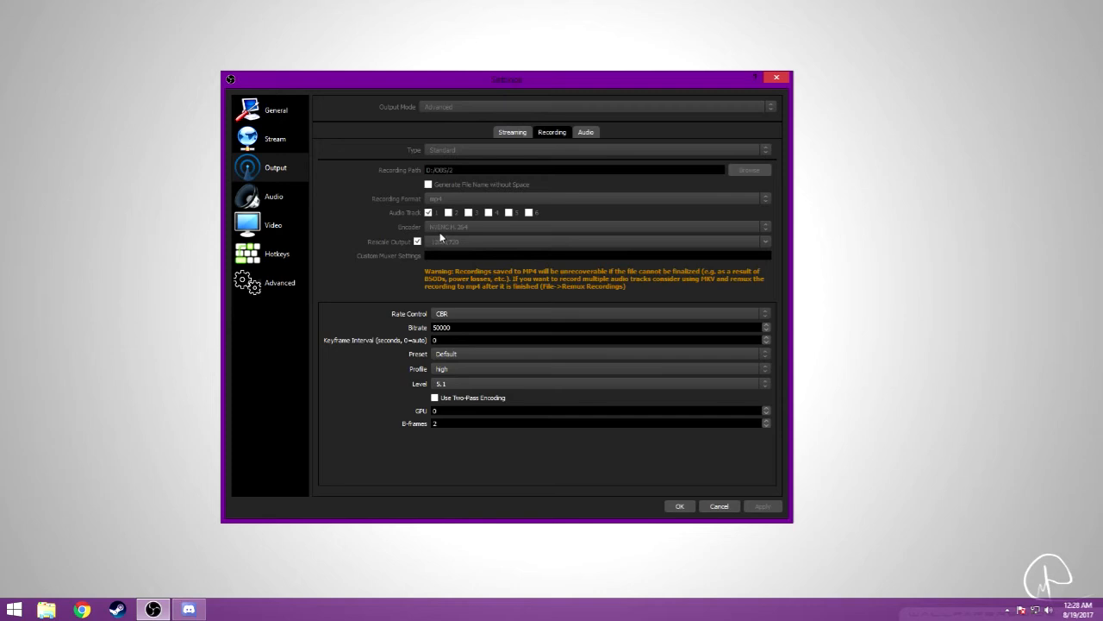
mouse_move(458, 233)
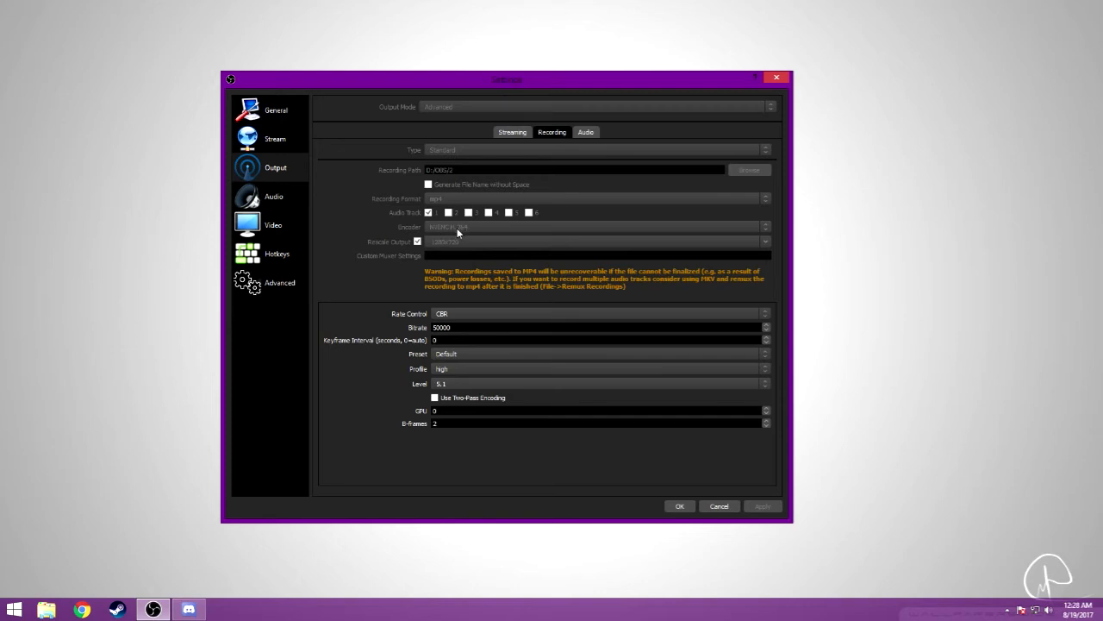
mouse_move(462, 233)
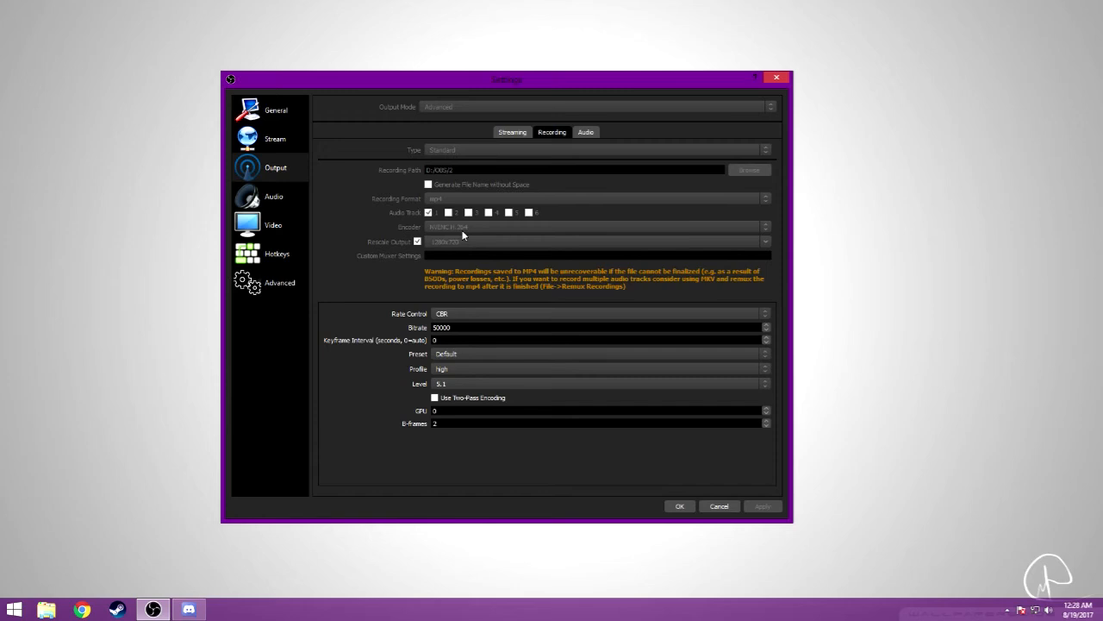
mouse_move(432, 248)
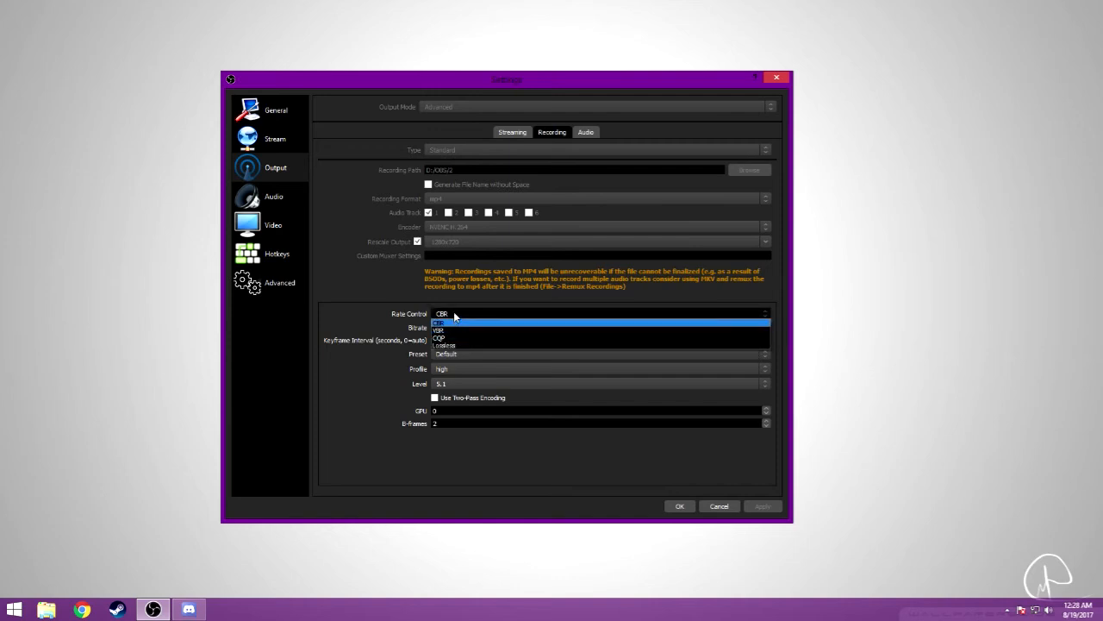
- Keep CBR rate control and retype the recording bitrate as 50000
click(441, 322)
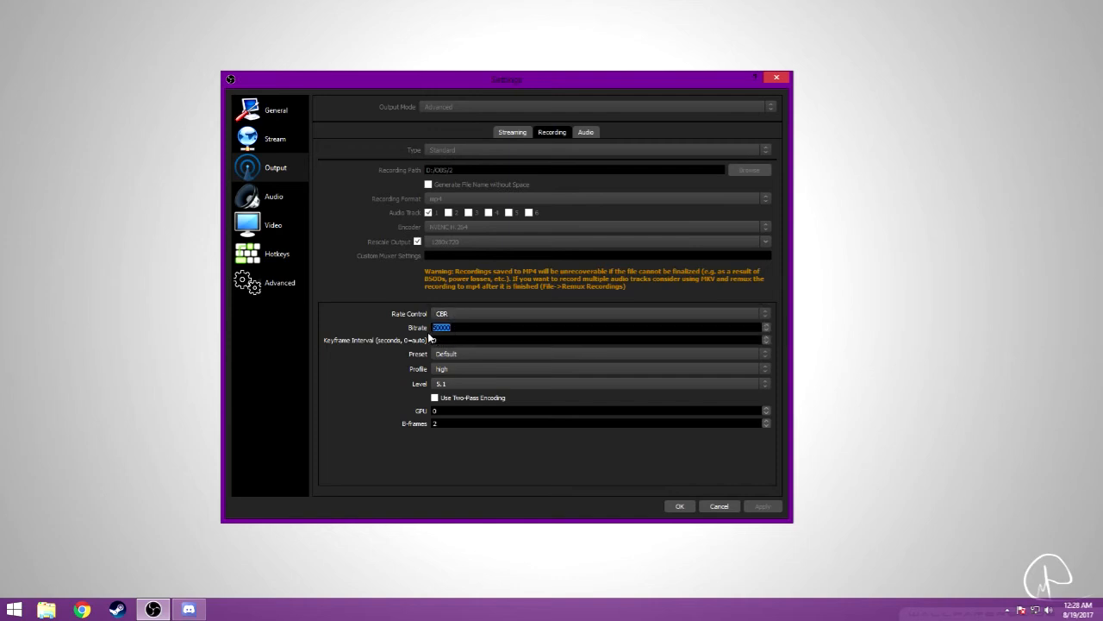
text(25000)
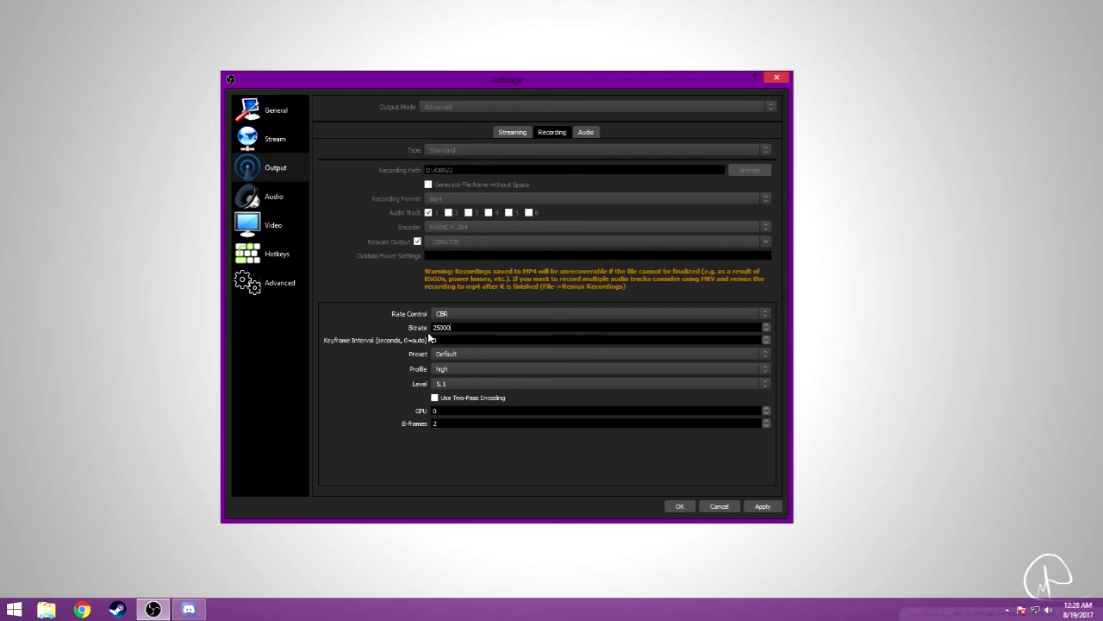
text(50)
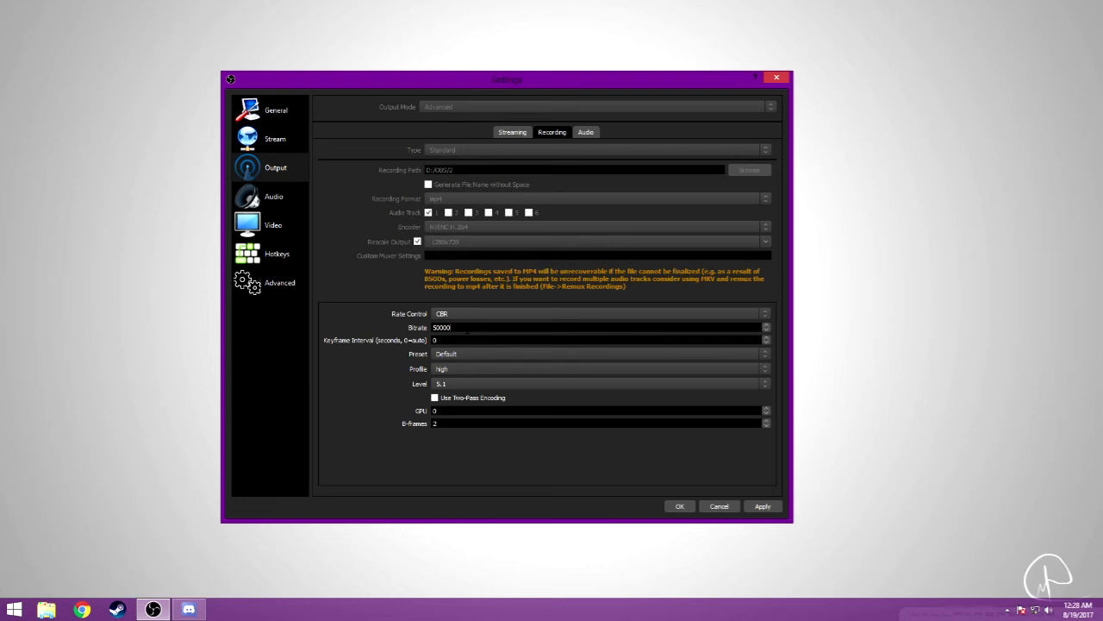
mouse_move(459, 338)
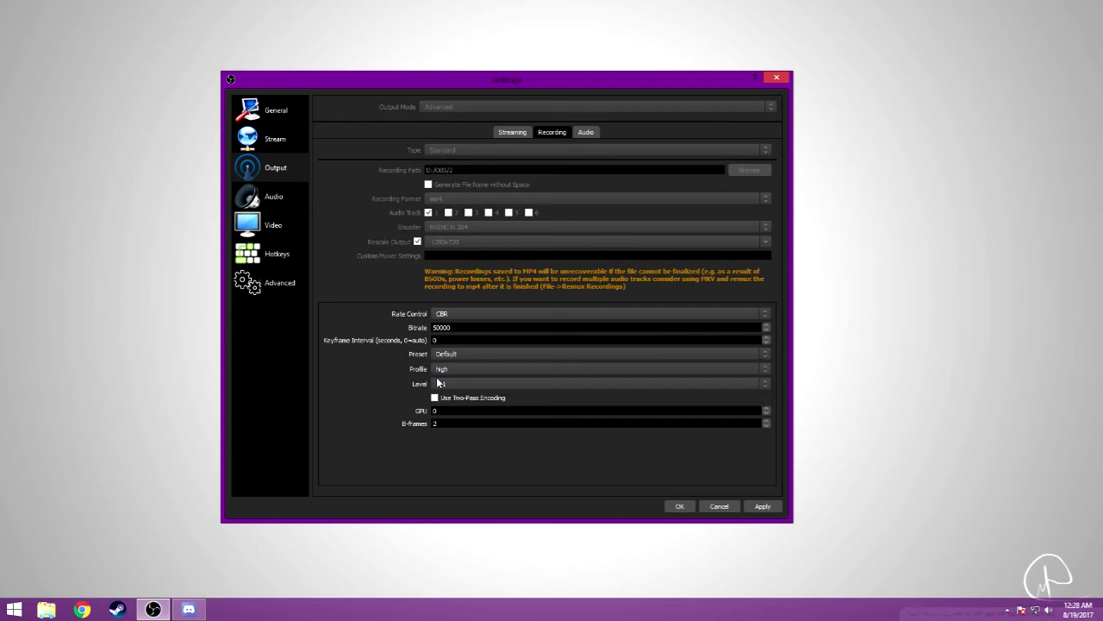
- Keep the encoder level at 5.1 and view the hotkey assignments
click(763, 383)
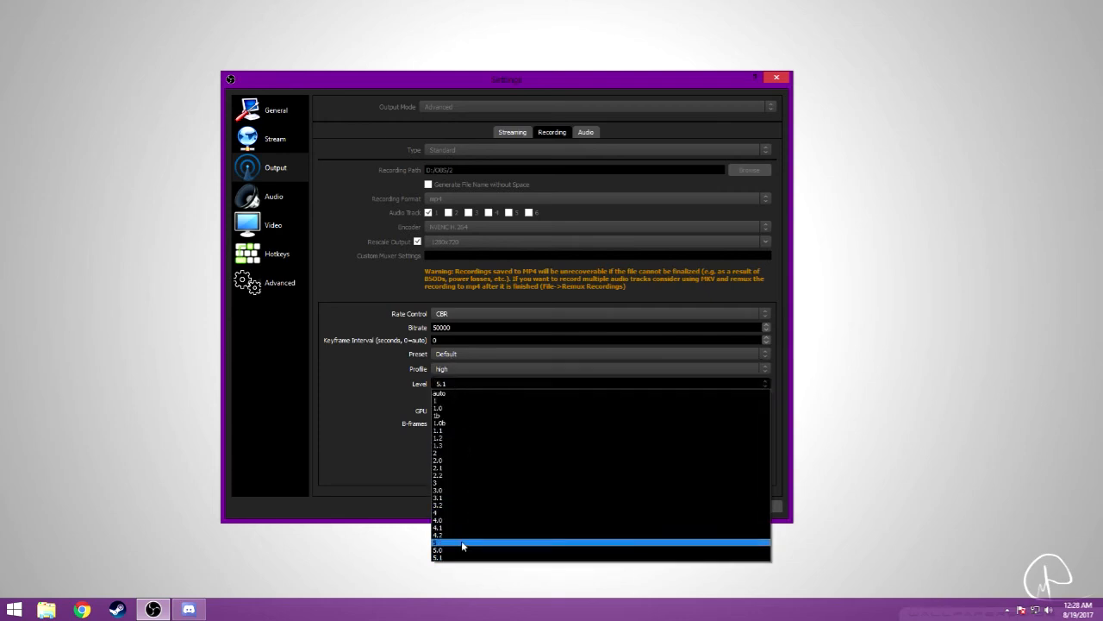
click(440, 557)
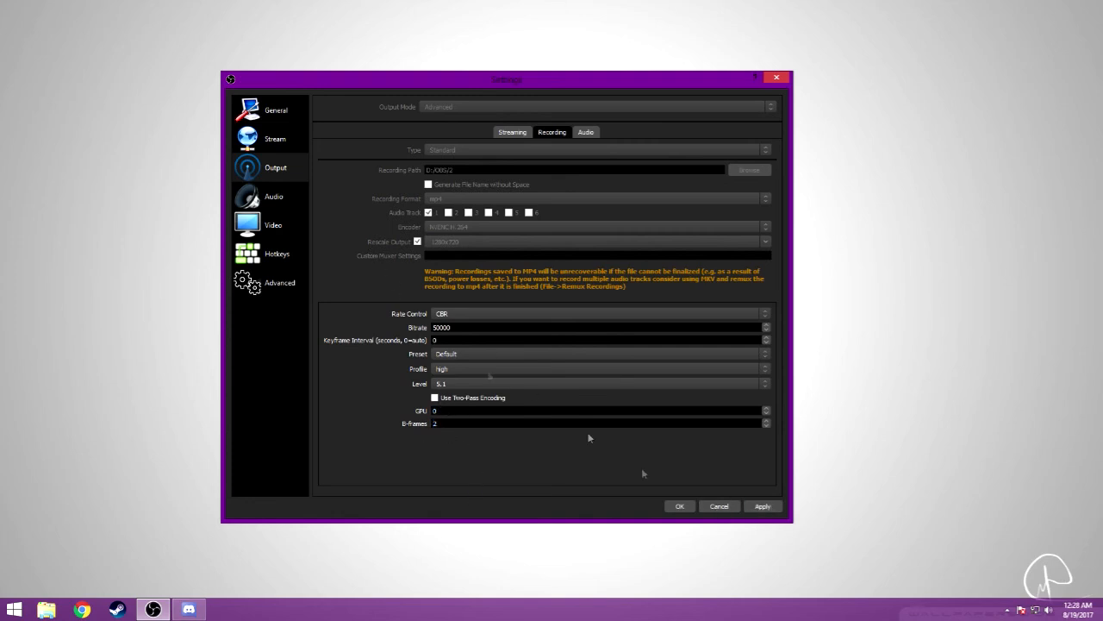
click(277, 253)
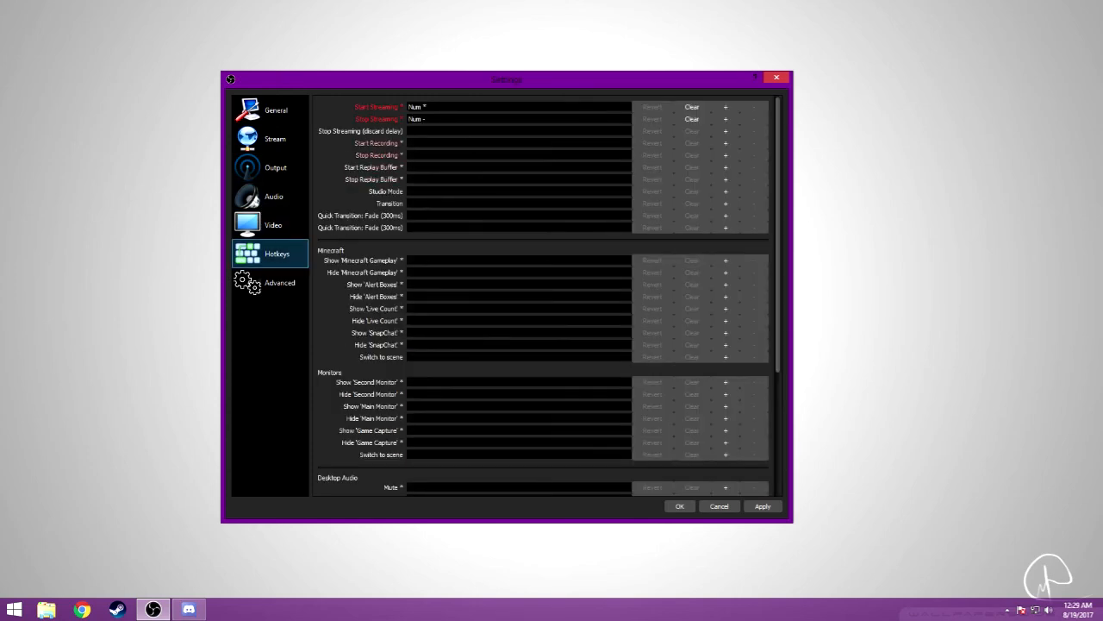
- Review Advanced options (Above Normal priority, auto-reconnect), then return to Output recording settings
click(280, 282)
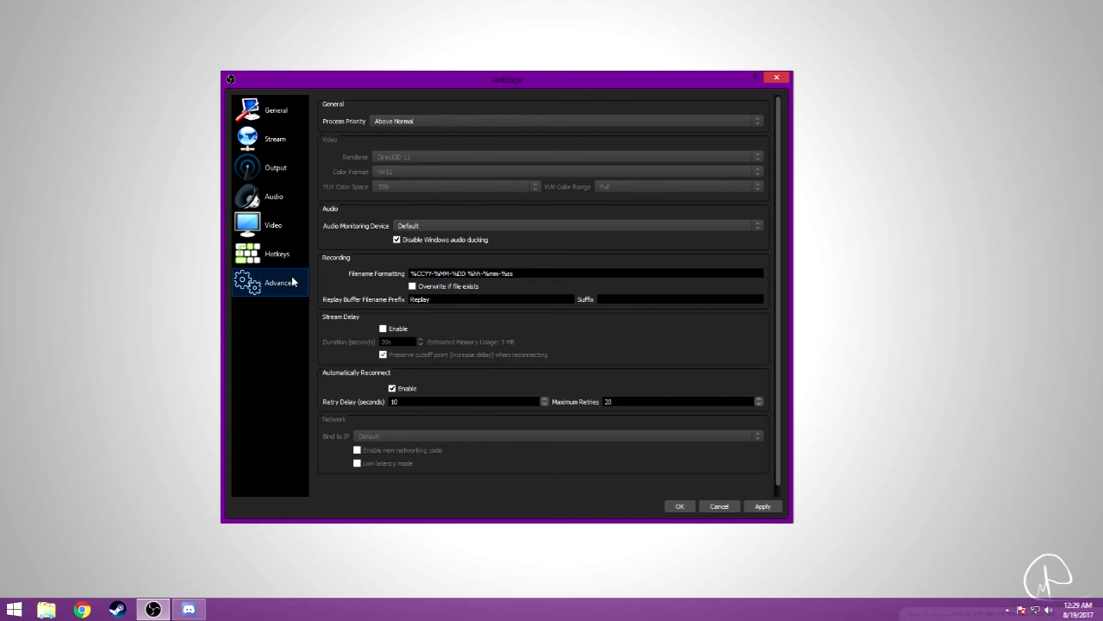
mouse_move(390, 164)
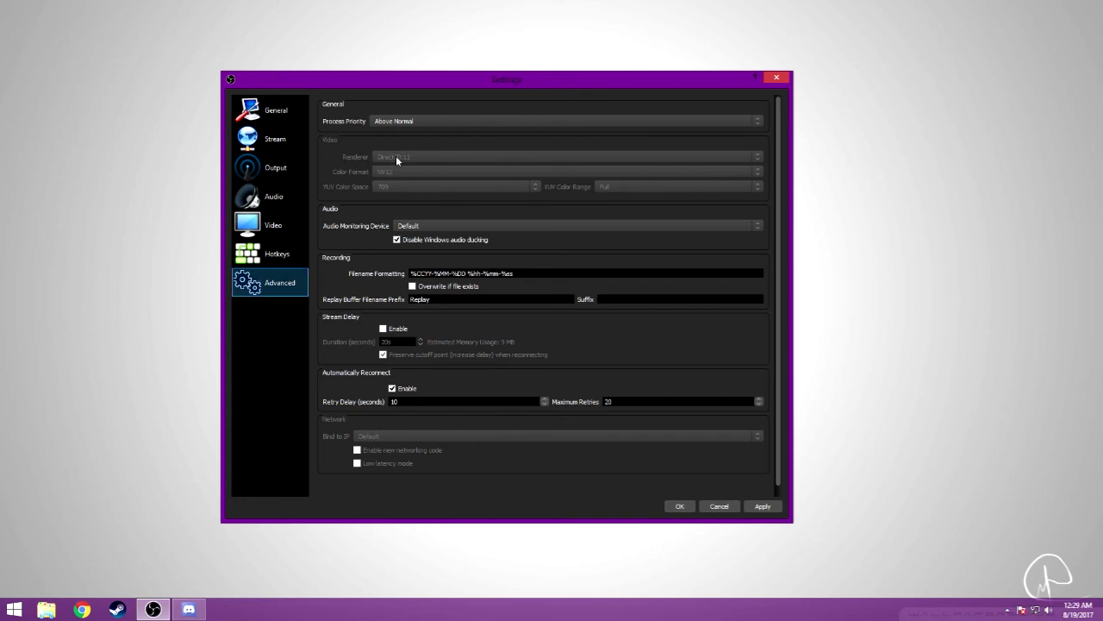
mouse_move(469, 345)
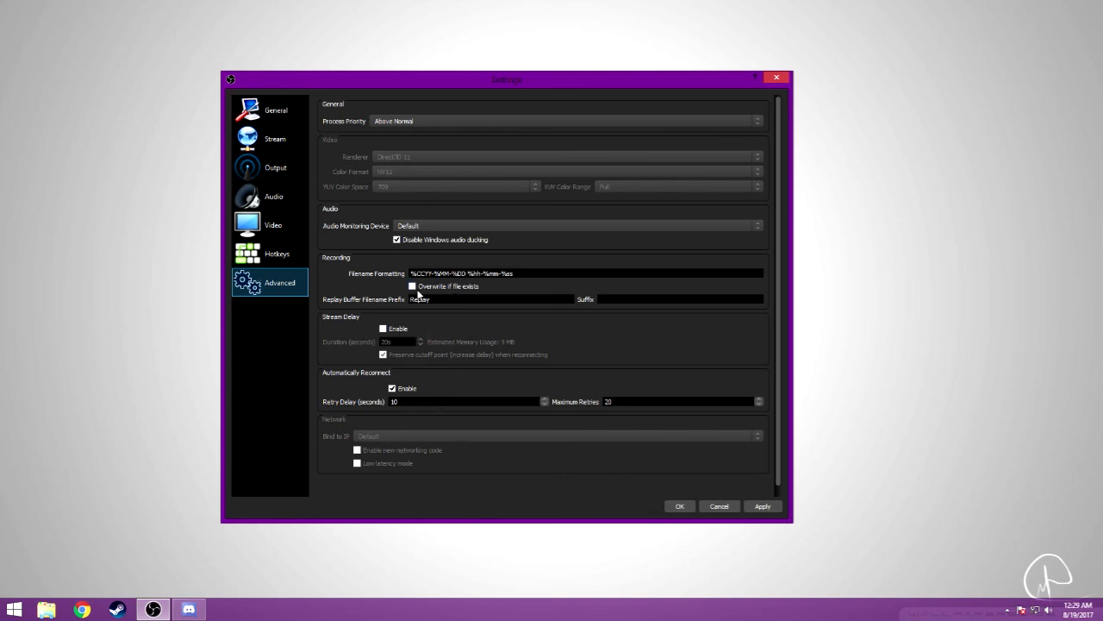
mouse_move(405, 269)
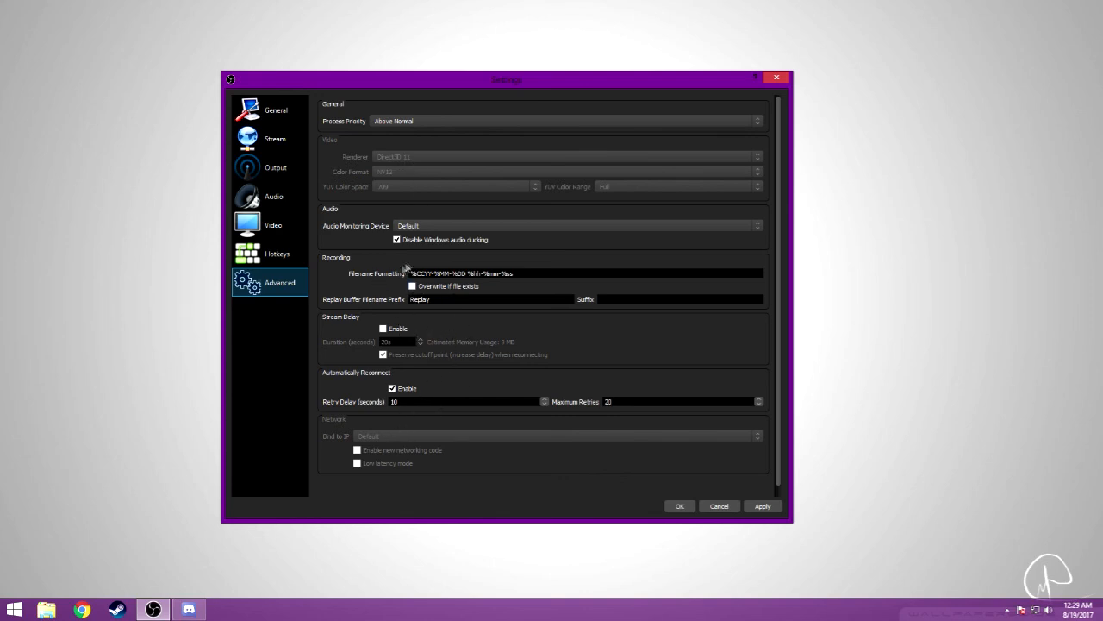
mouse_move(434, 295)
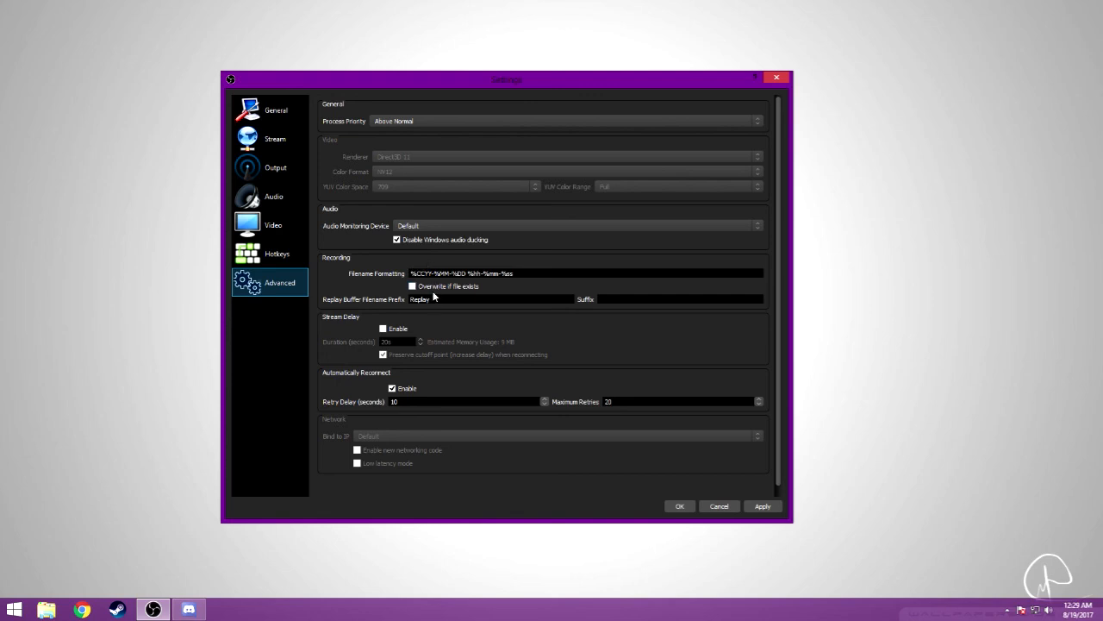
mouse_move(439, 291)
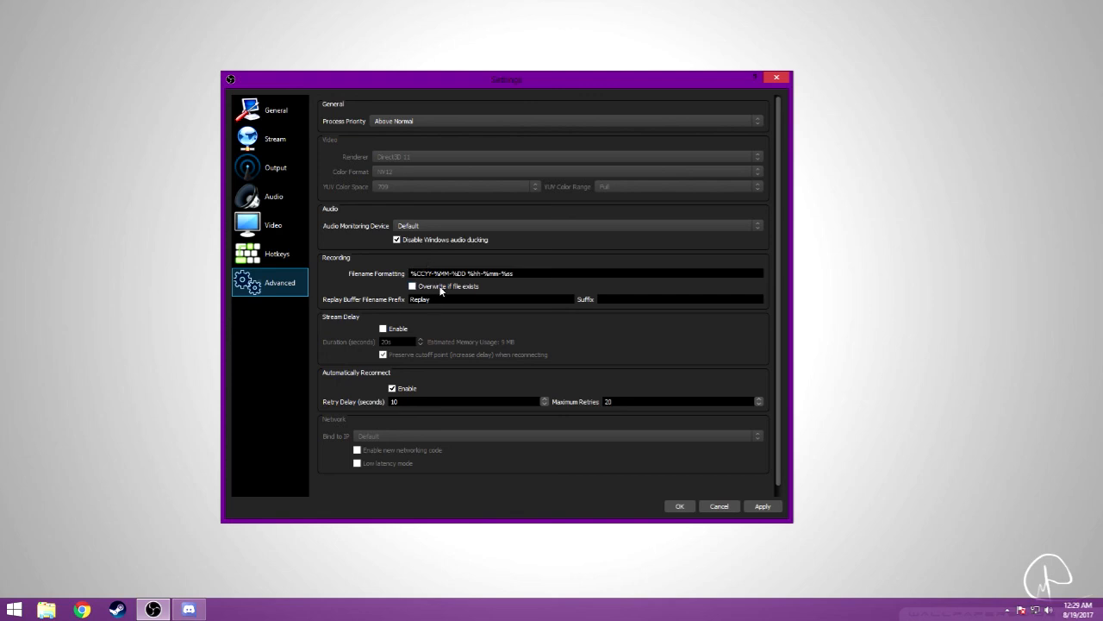
mouse_move(641, 385)
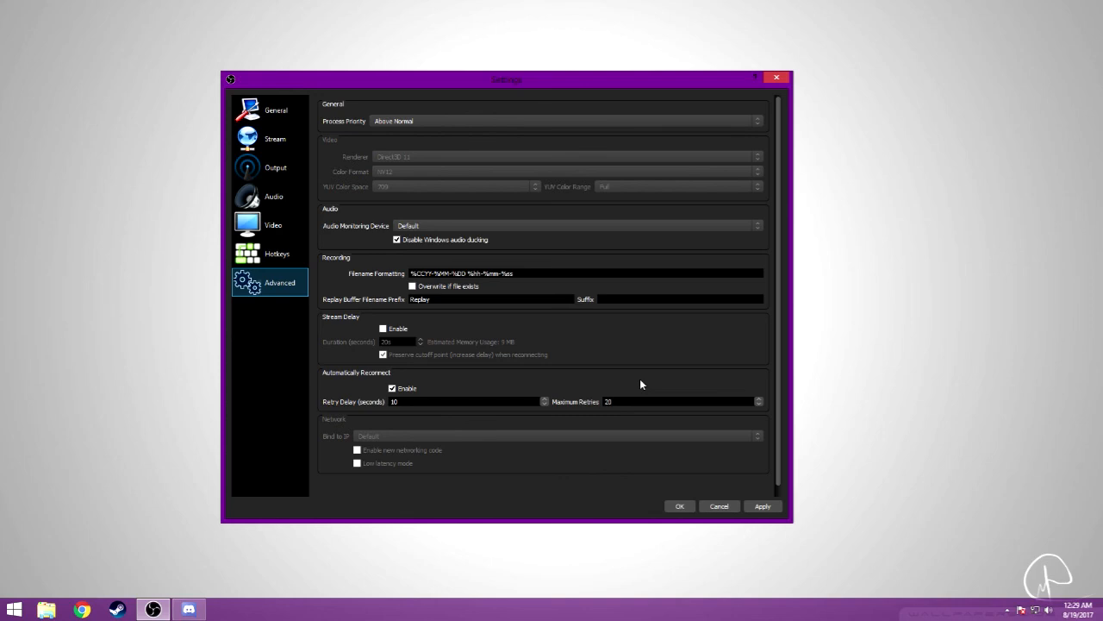
click(274, 139)
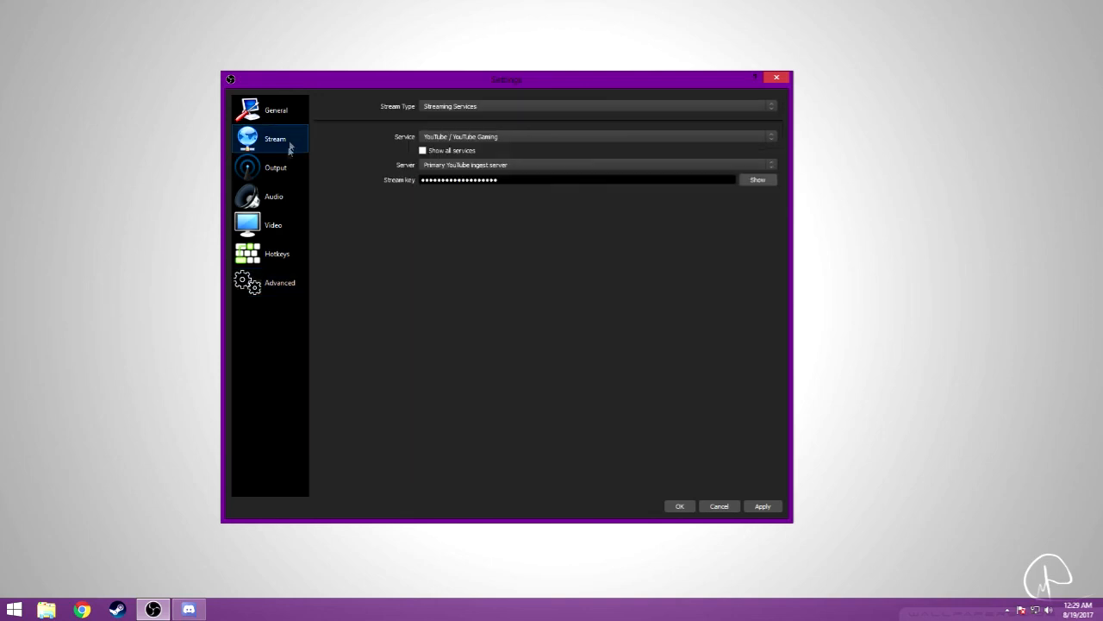
click(276, 167)
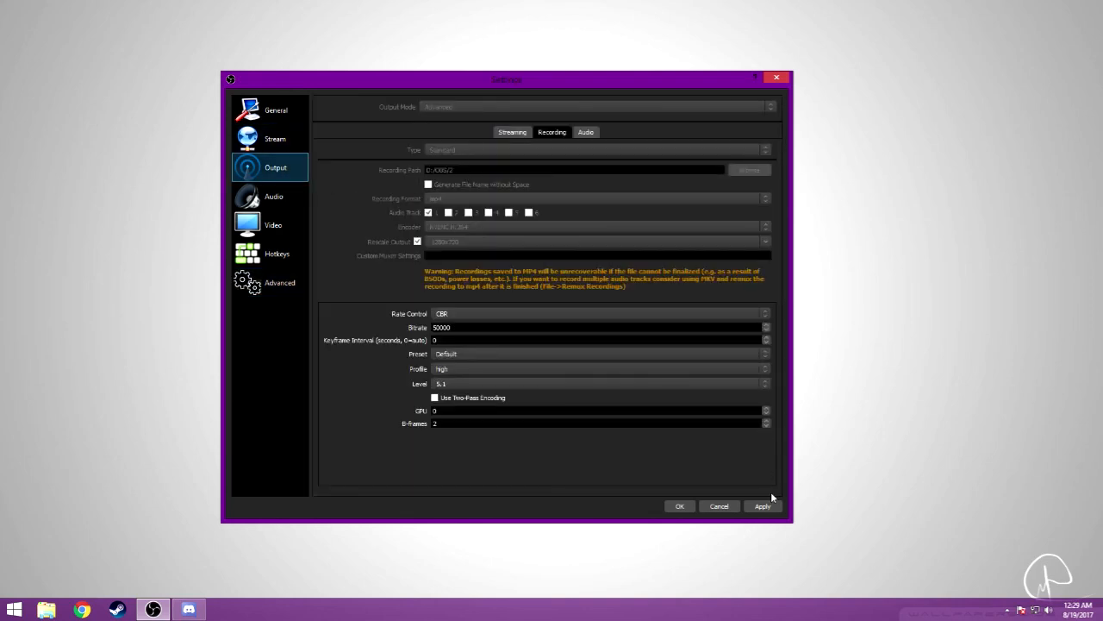